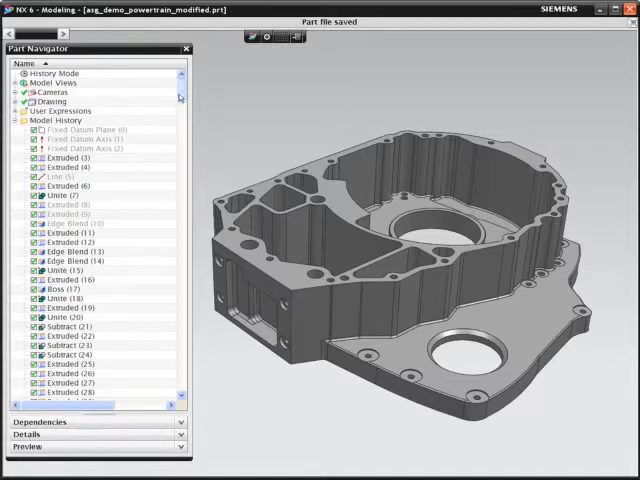
Dimension the rounded rectangular pocket from its lower edge to its upper edge
scroll(down, 3)
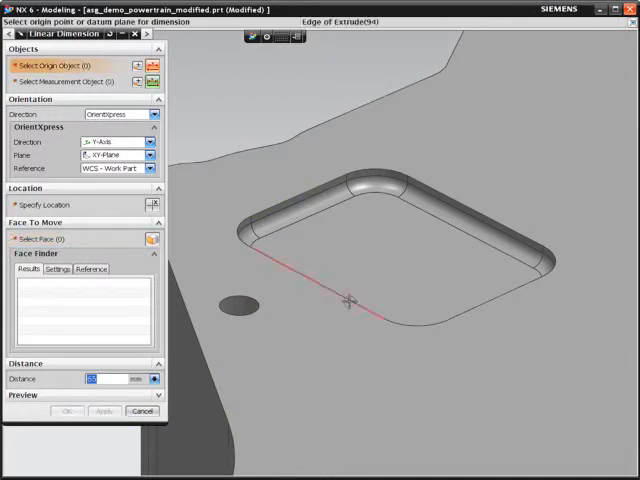
click(348, 301)
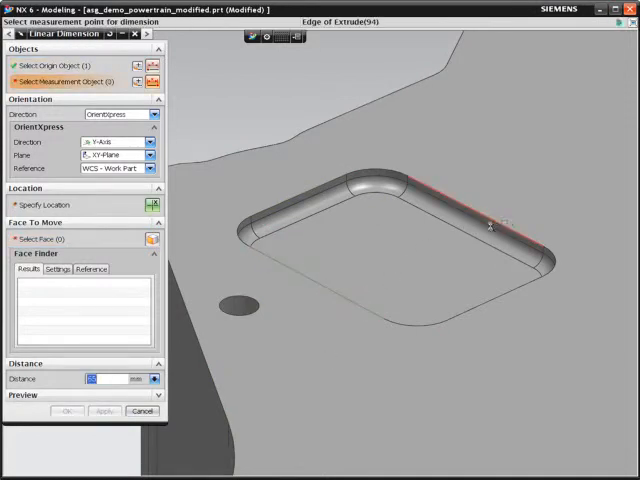
click(490, 225)
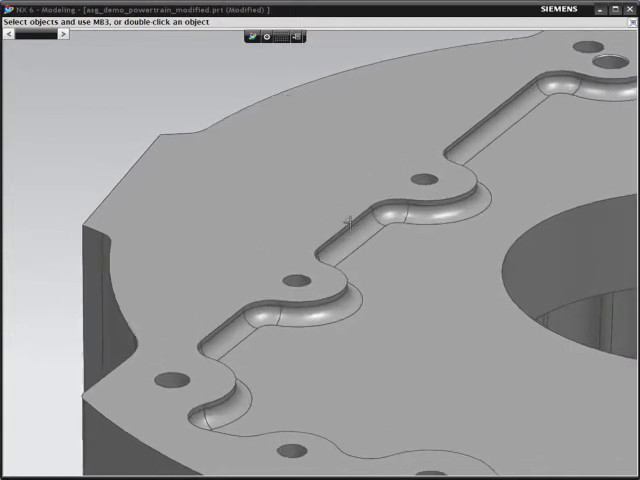
Edit the Extruded (11) wavy-wall profile curve with a 0 stretch delta and close its parameters
double_click(350, 220)
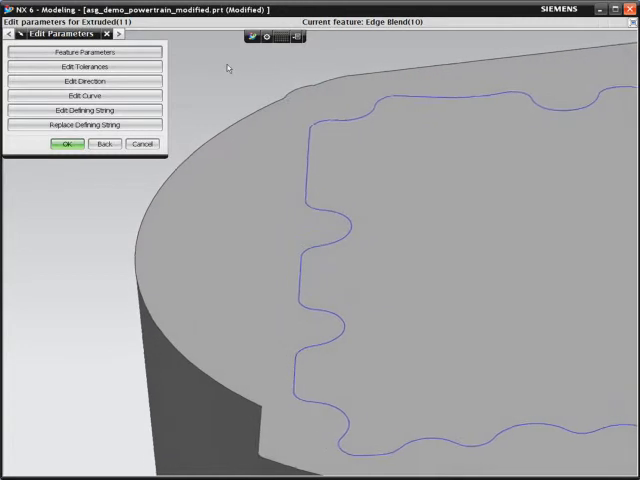
click(84, 95)
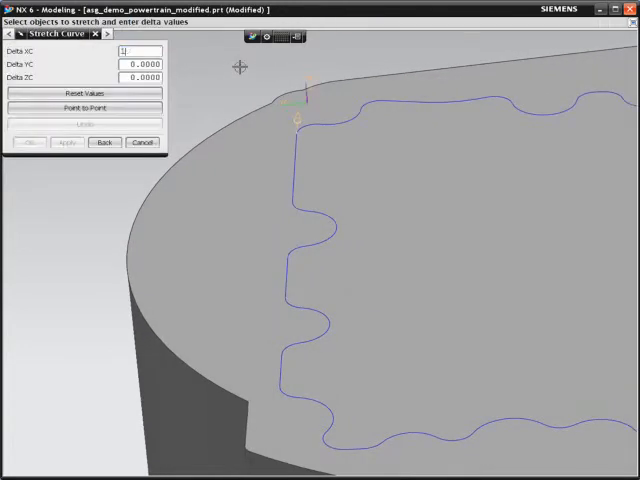
text(0)
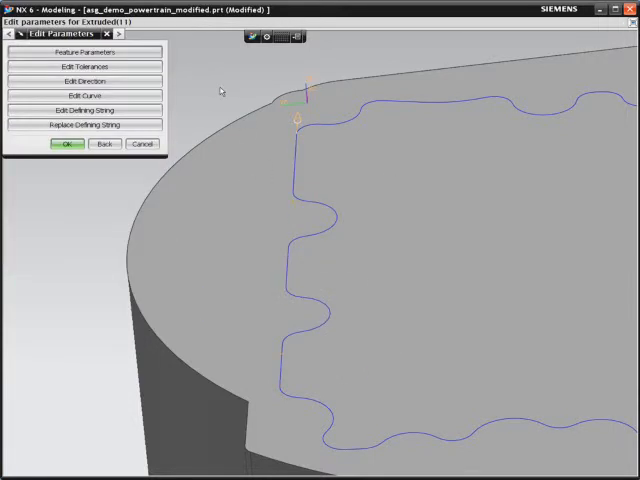
click(67, 143)
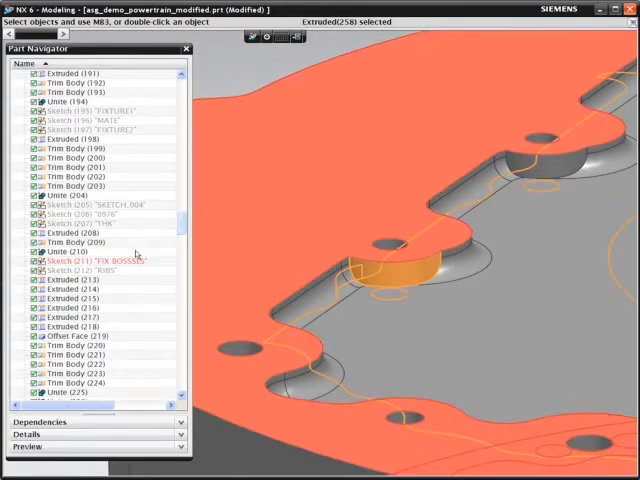
Edit Sketch (211) FIX BOSSES from the Part Navigator and pick a boss
right_click(90, 258)
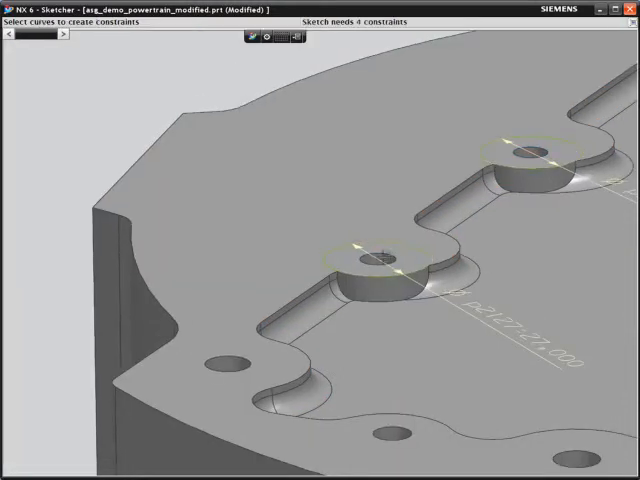
click(378, 262)
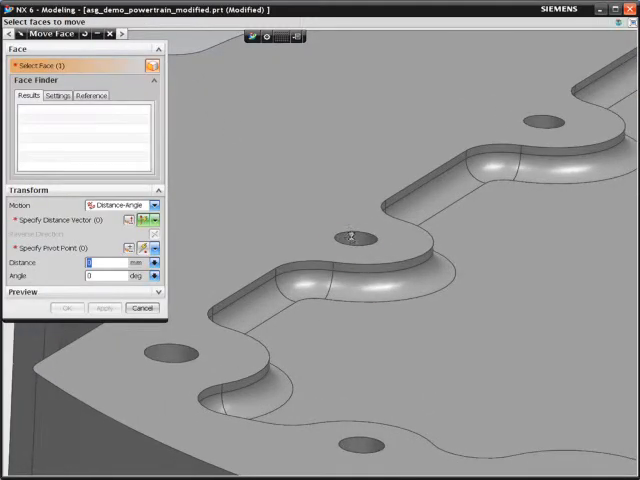
Pick the boss hole face for Move Face and set the move direction vector
click(348, 238)
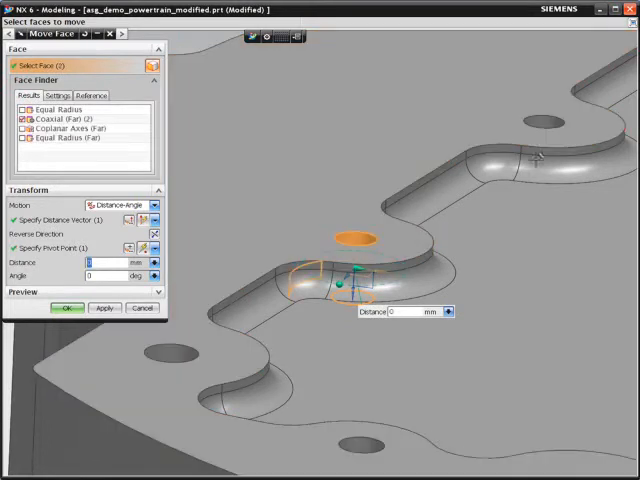
click(530, 122)
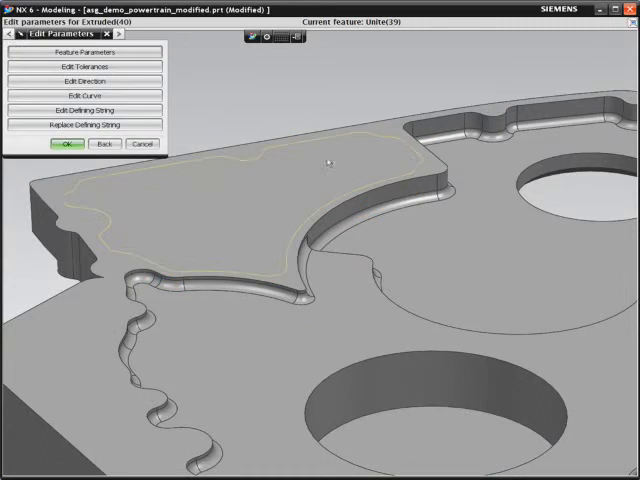
Select the rib with its Coaxial (Far) boss faces and enter a 30 mm move distance
click(65, 143)
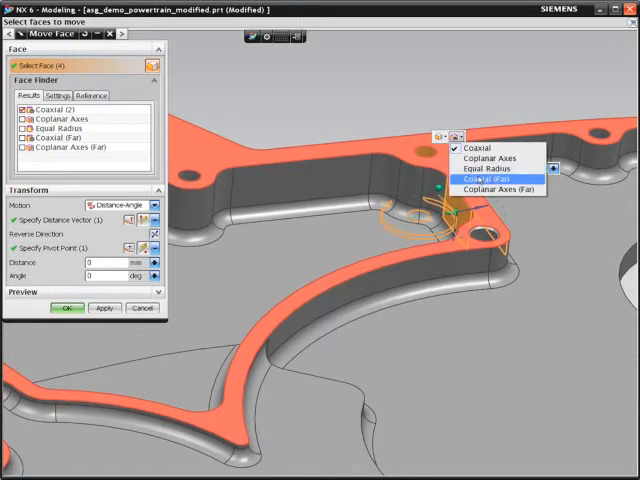
click(490, 180)
text(5)
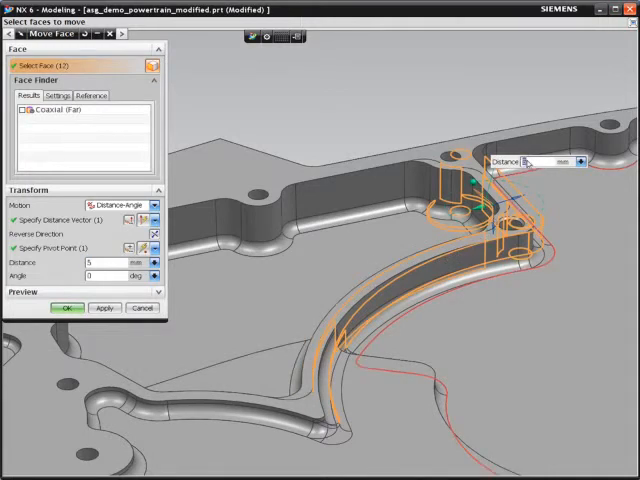
text(30)
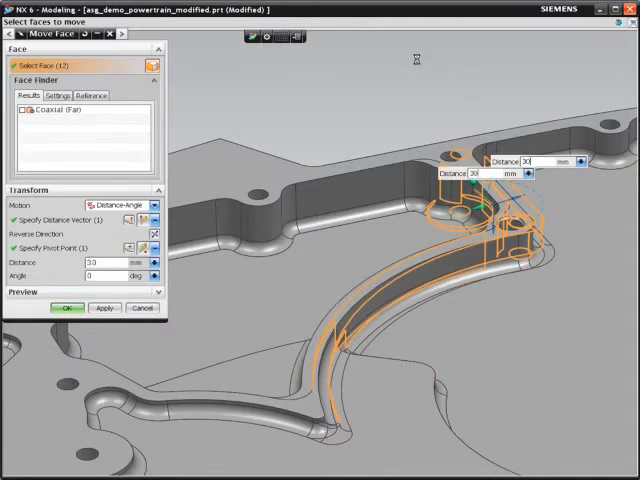